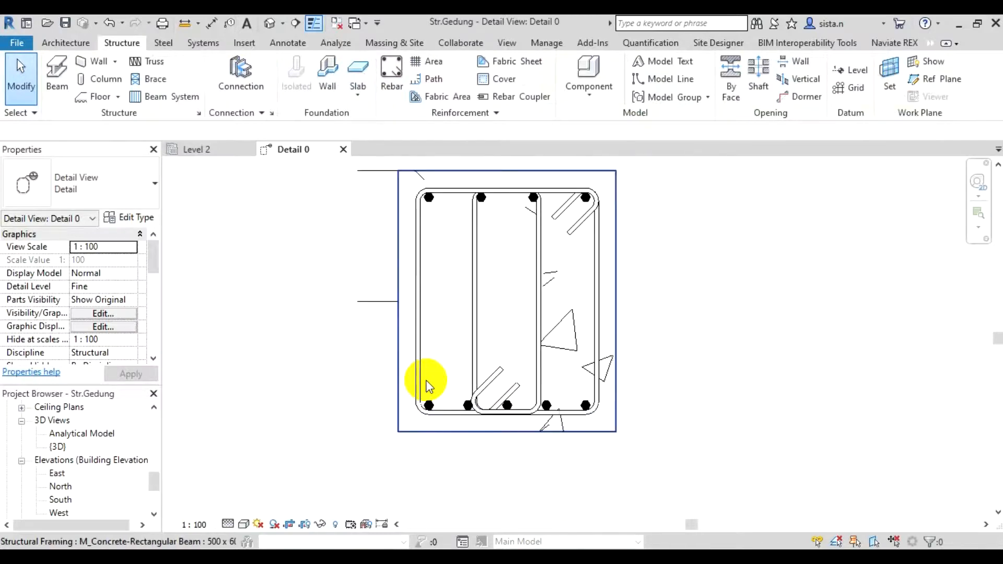
# Select the beam in Detail 0 and bring up the default {3D} view from Quick Access.
pyautogui.click(428, 386)
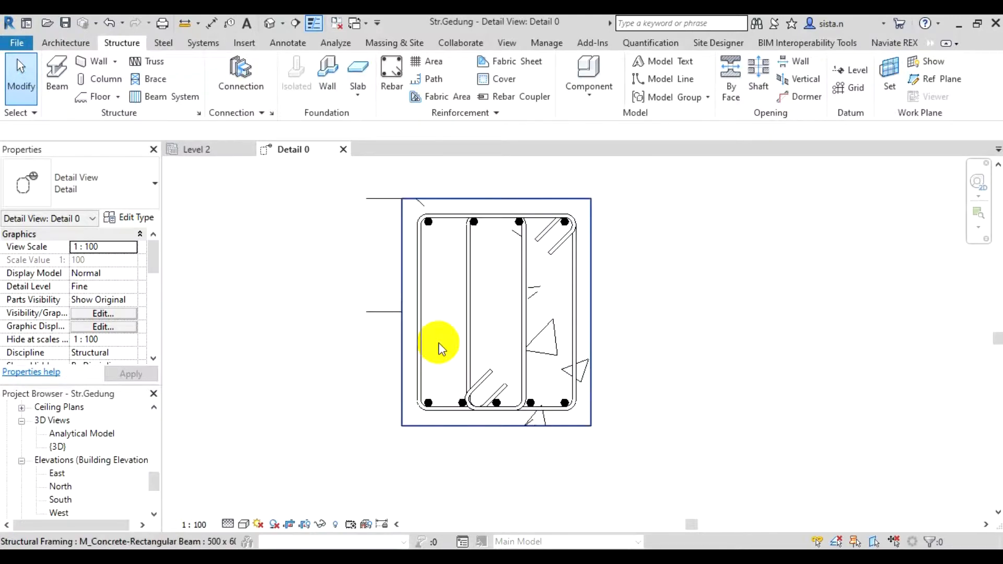
pyautogui.moveTo(440, 349); pyautogui.dragTo(452, 376)
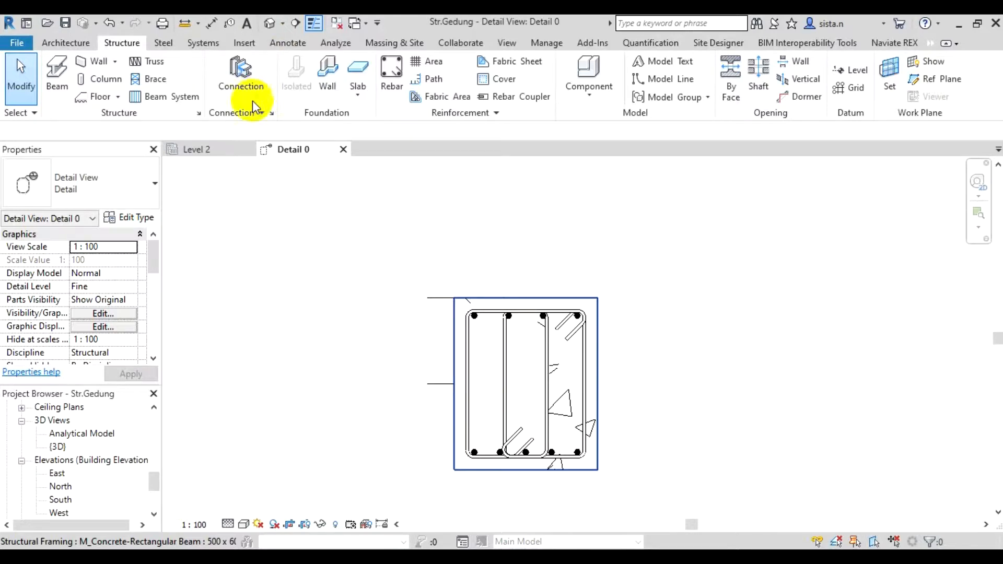
pyautogui.click(270, 23)
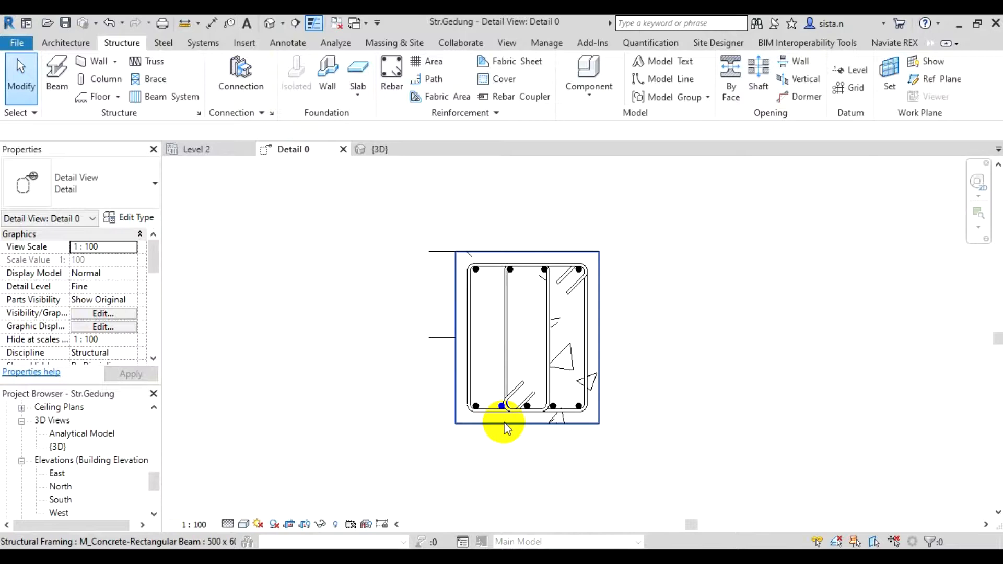
pyautogui.moveTo(506, 425)
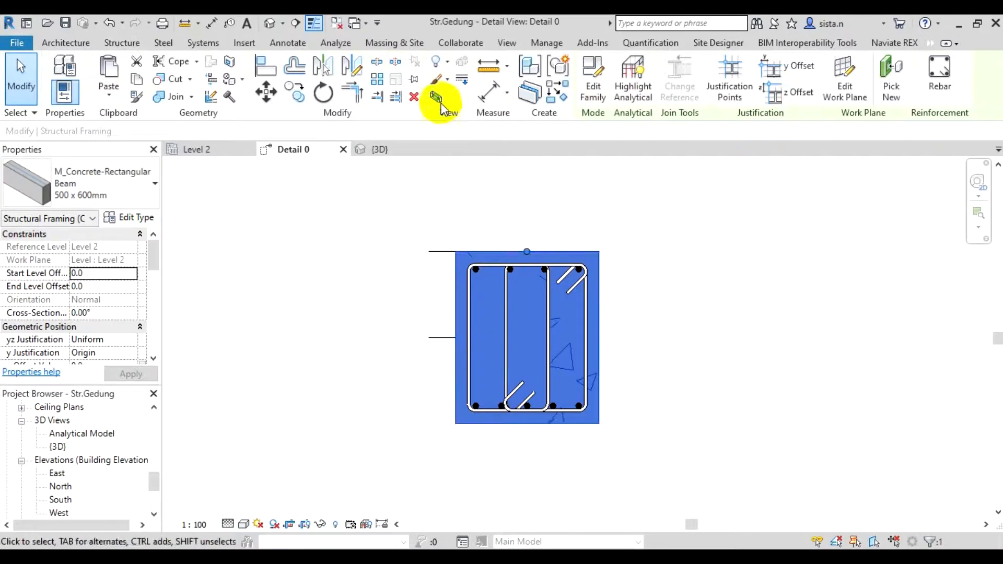
pyautogui.moveTo(438, 99)
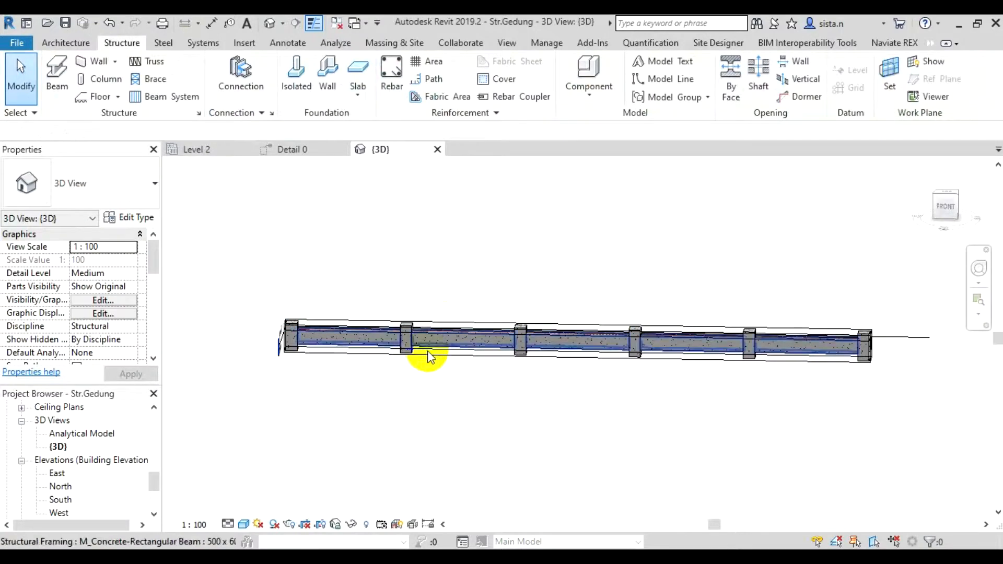
pyautogui.moveTo(428, 355); pyautogui.dragTo(486, 454)
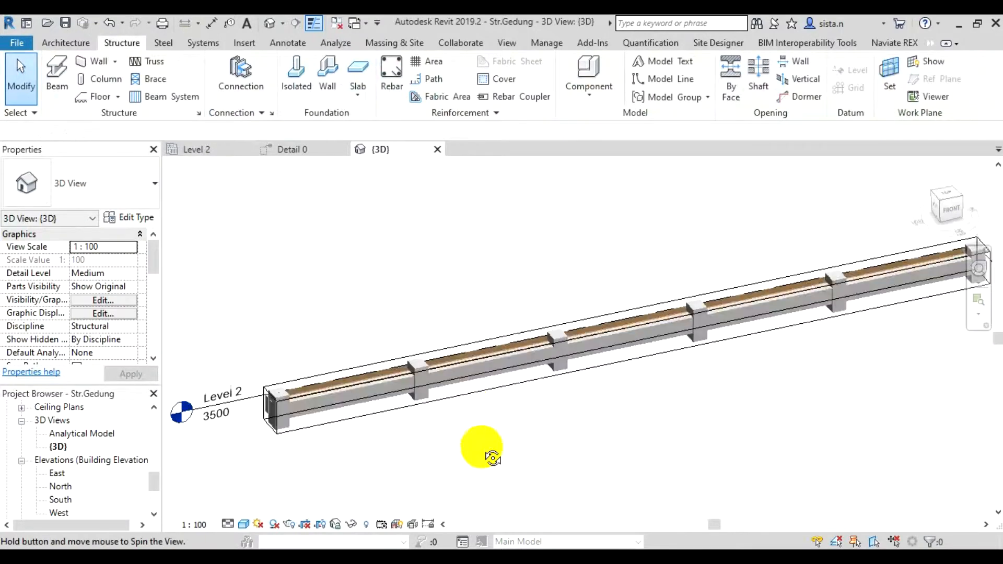
pyautogui.moveTo(483, 446); pyautogui.dragTo(403, 484)
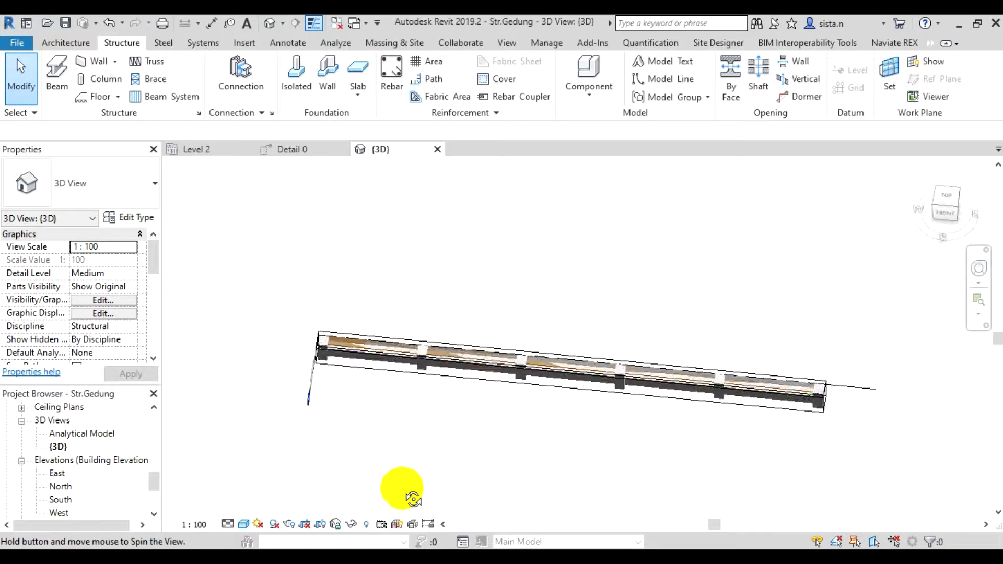
pyautogui.moveTo(401, 488); pyautogui.dragTo(472, 409)
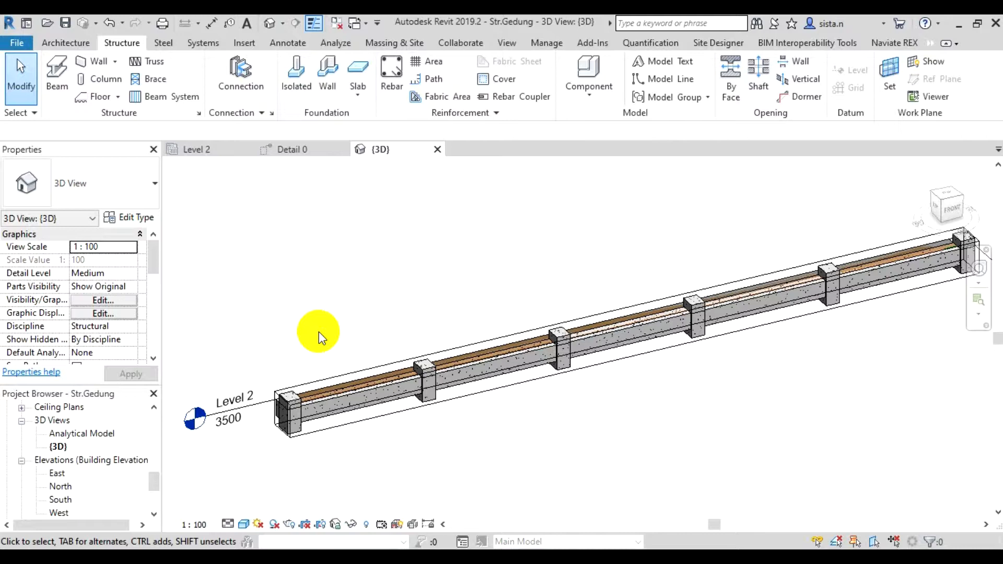
pyautogui.moveTo(317, 172)
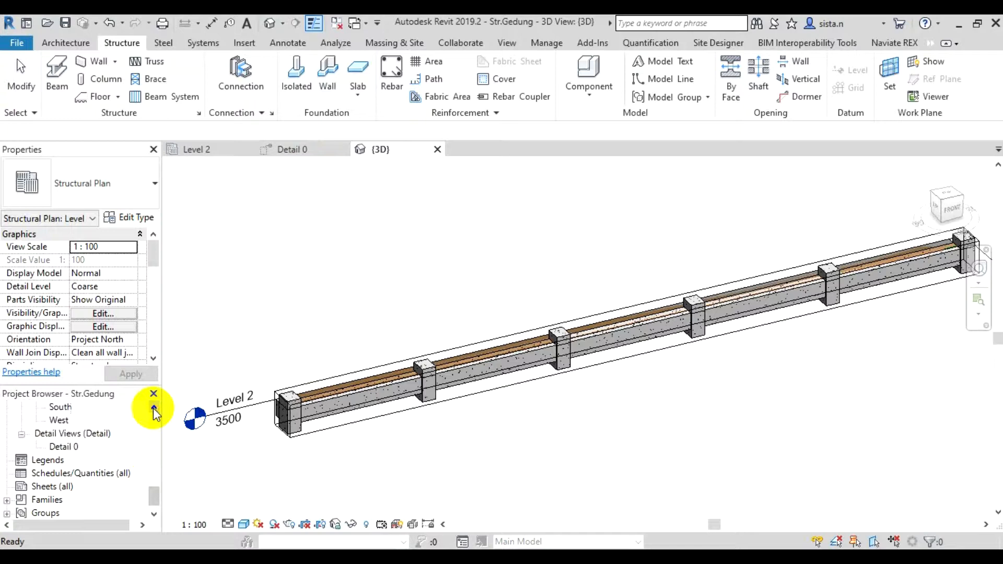
# Reopen the Detail 0 section view from the Project Browser's detail views.
pyautogui.click(72, 433)
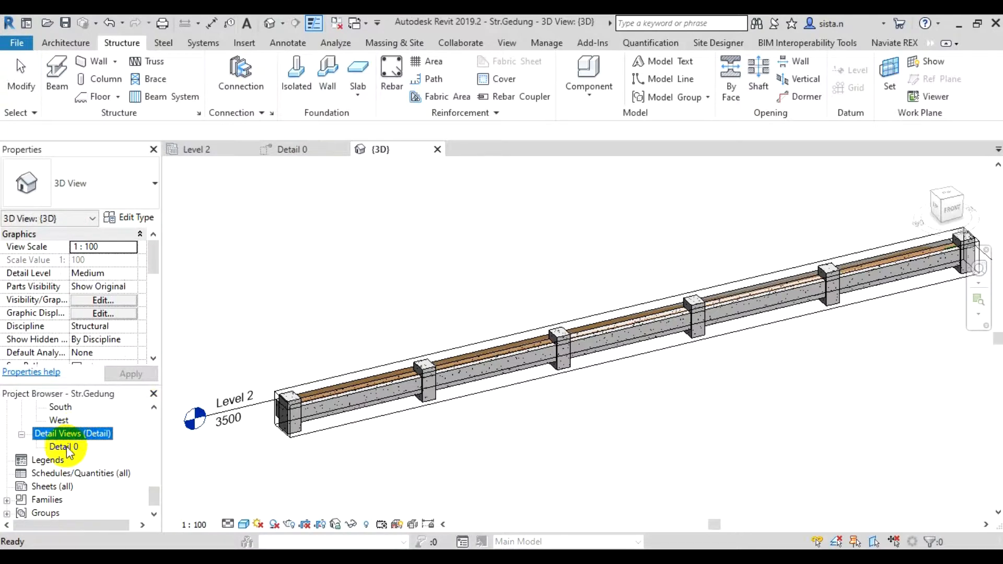
pyautogui.doubleClick(62, 446)
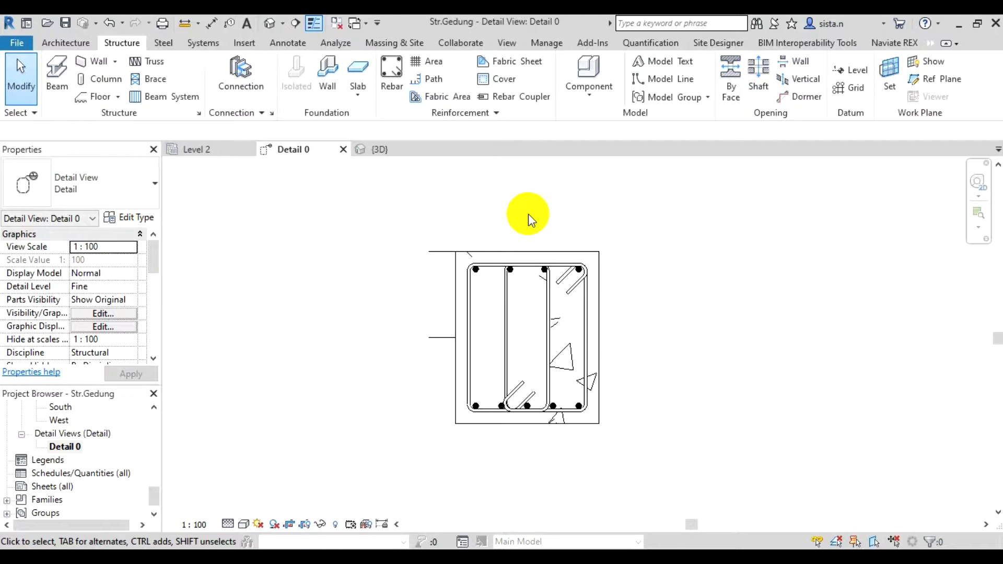
pyautogui.moveTo(451, 240)
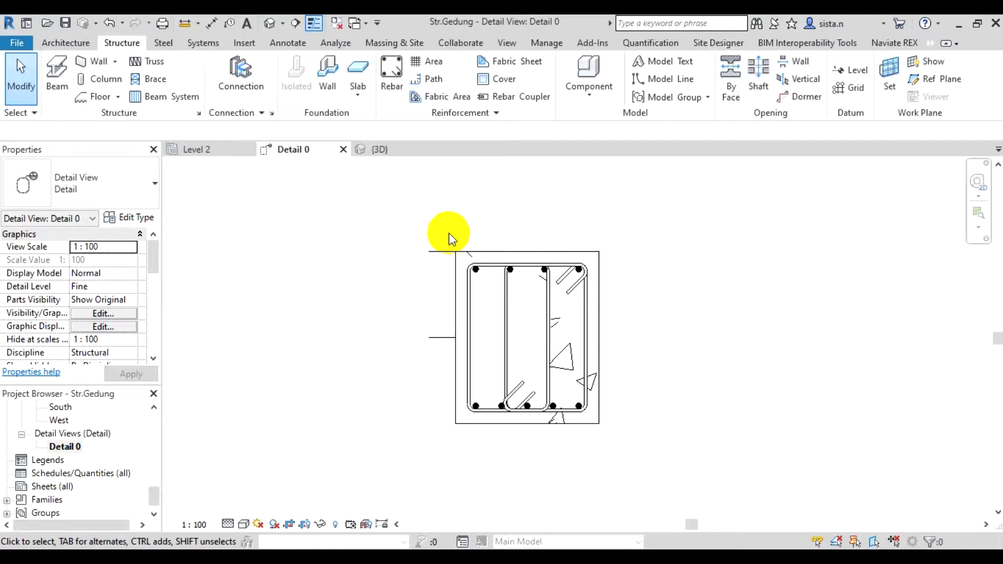
pyautogui.moveTo(659, 168)
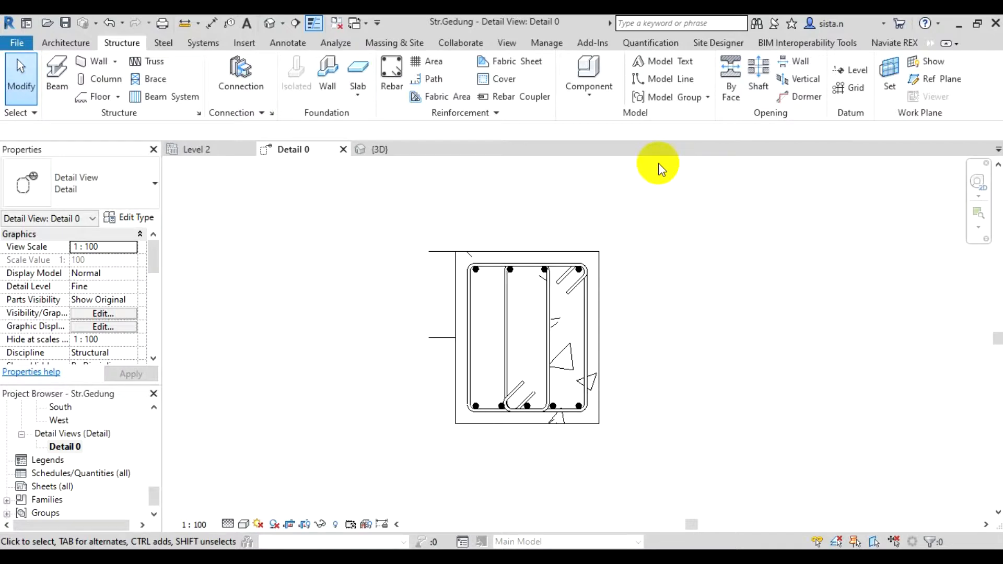
pyautogui.moveTo(459, 241)
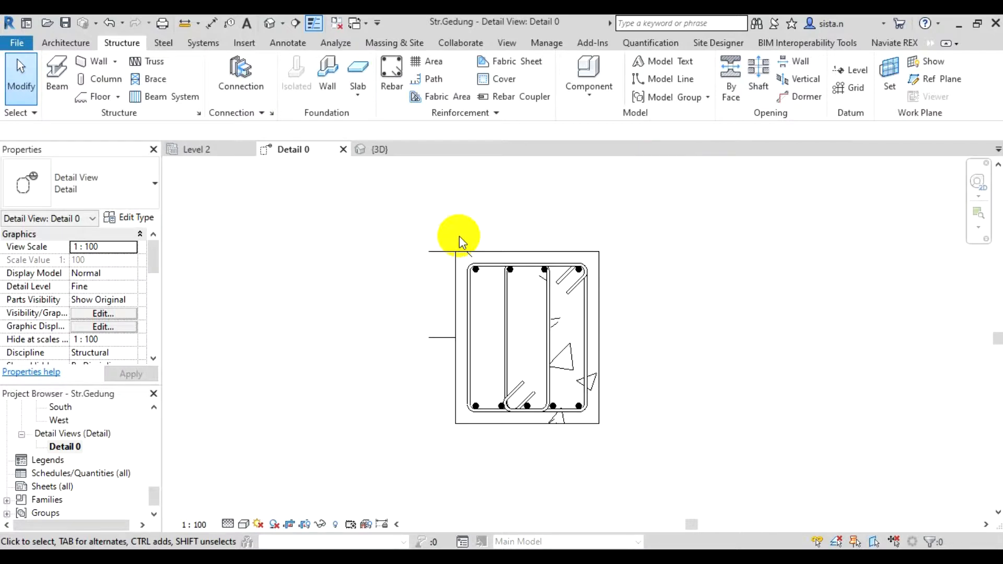
# Window-select the stirrups and longitudinal bars in the section and bring up the selection filter.
pyautogui.click(473, 254)
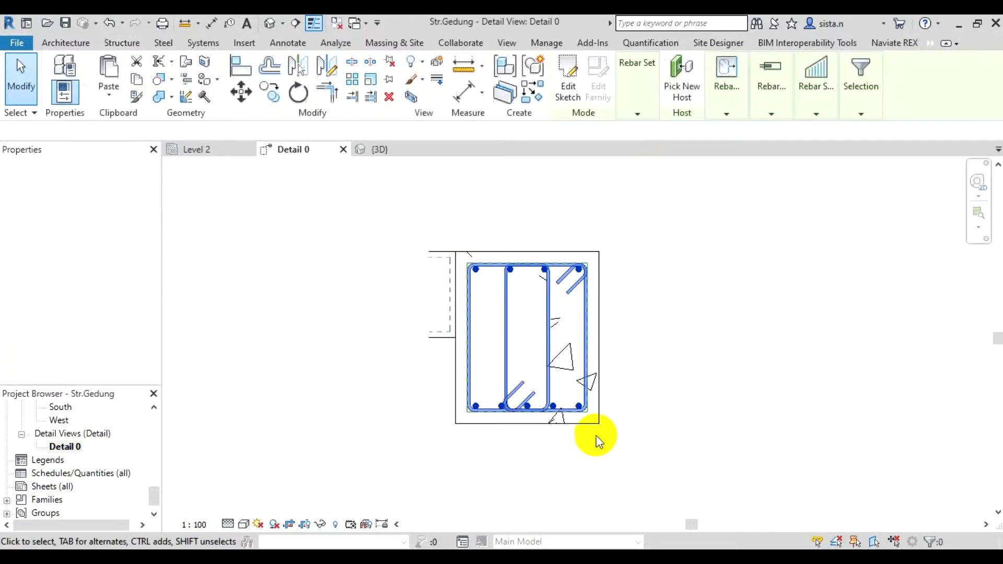
pyautogui.click(595, 434)
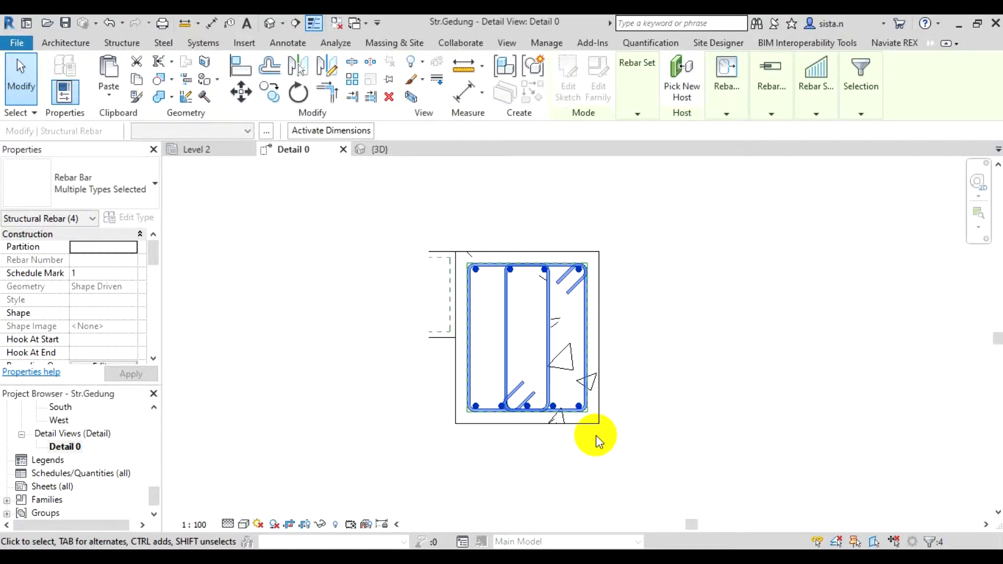
pyautogui.moveTo(663, 198)
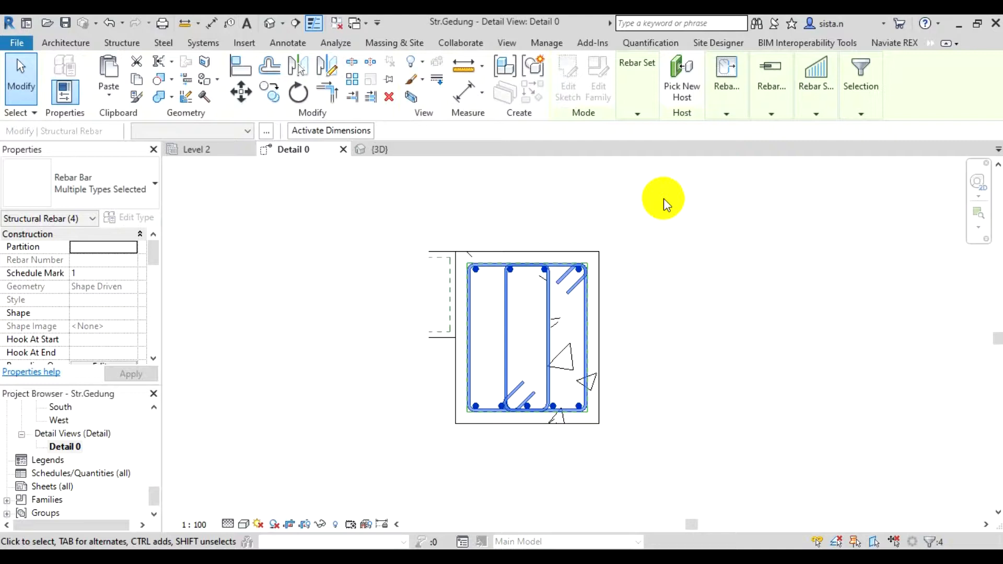
pyautogui.click(860, 80)
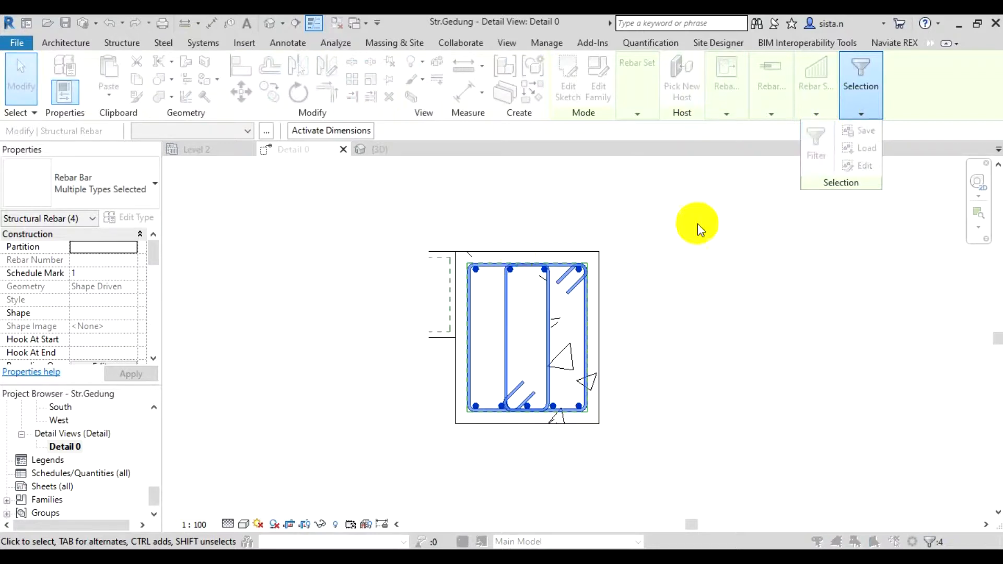
# Keep only Structural Rebar checked in the Filter dialog, leaving four rebars selected.
pyautogui.click(816, 141)
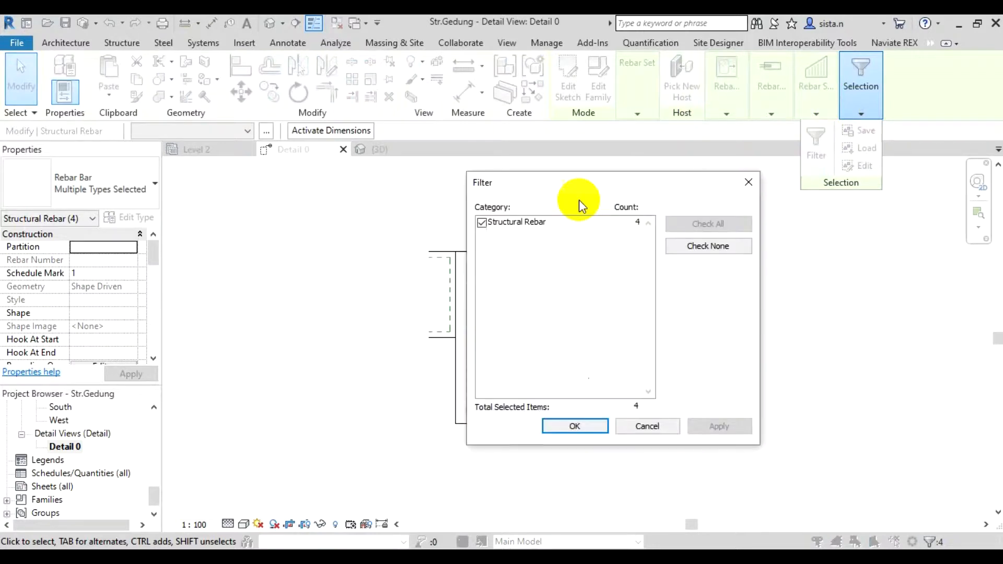
pyautogui.moveTo(537, 230)
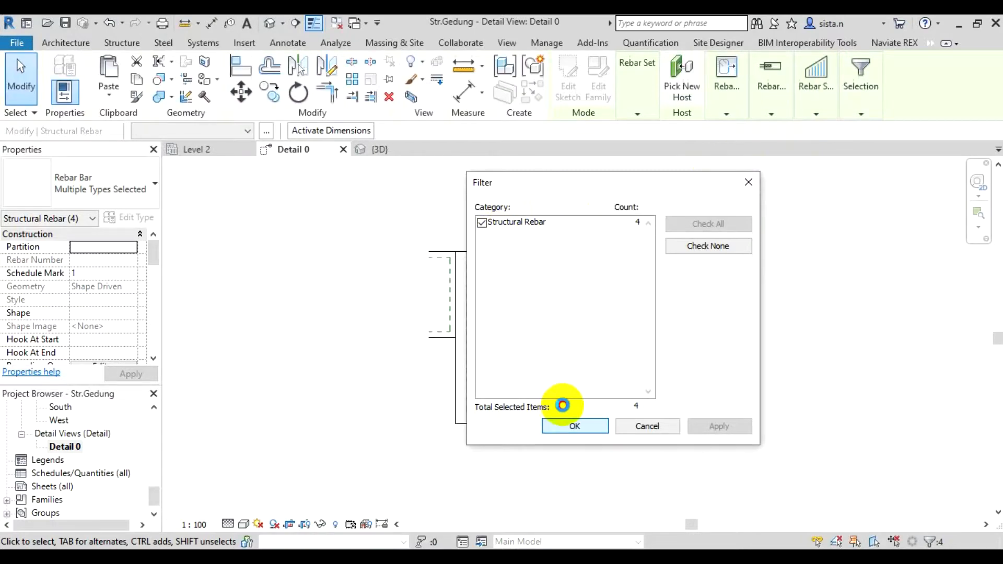
pyautogui.click(574, 426)
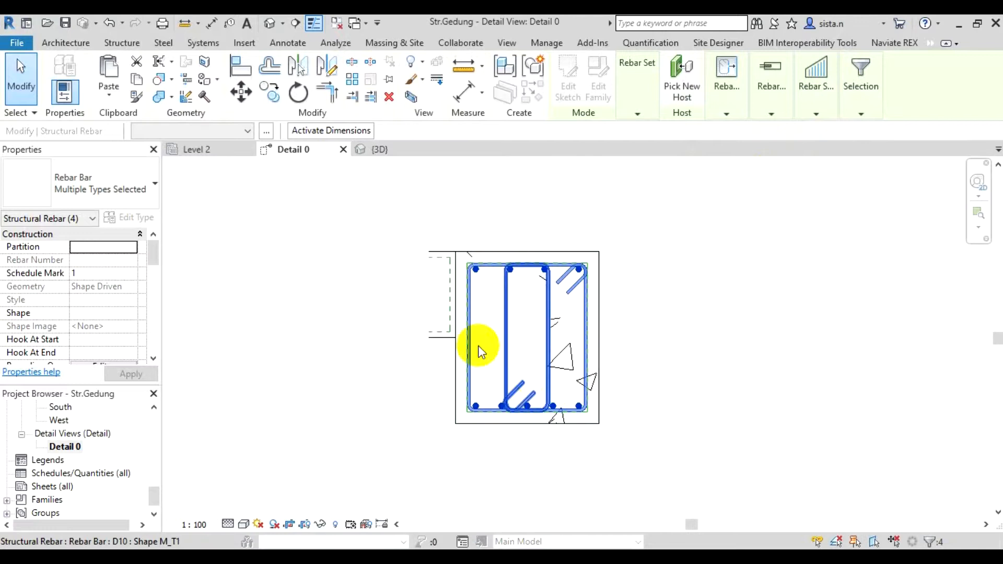
pyautogui.moveTo(591, 228)
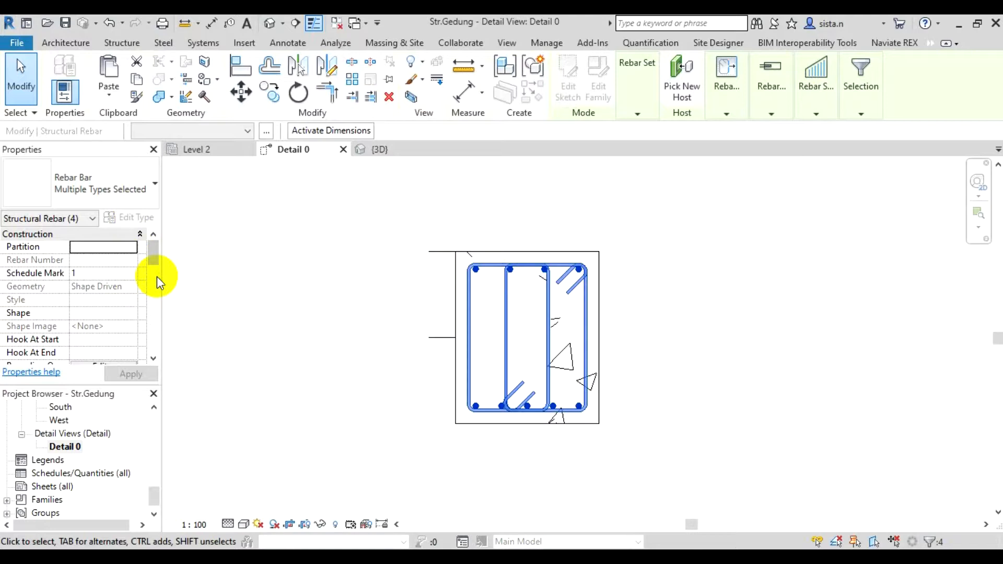
pyautogui.moveTo(158, 298)
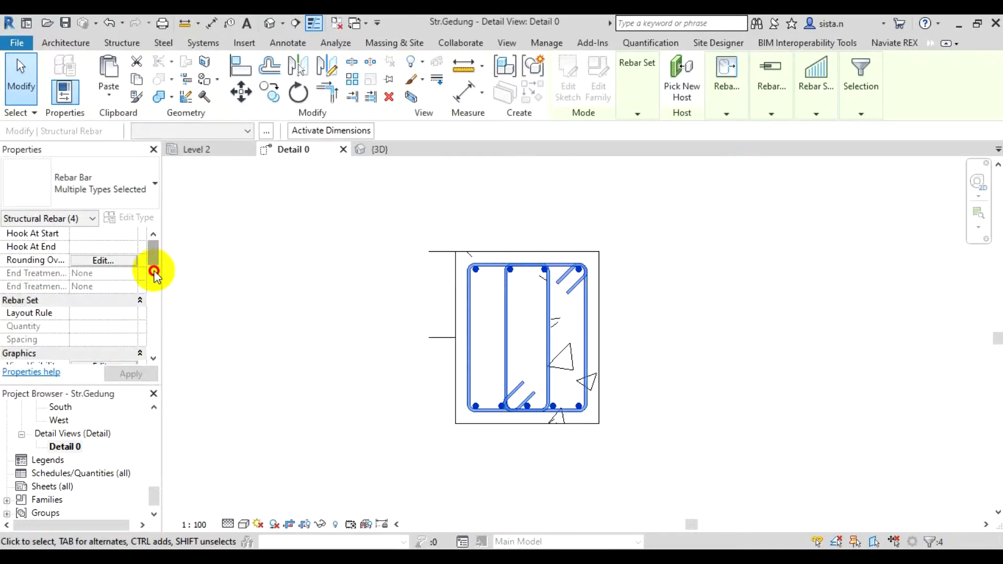
pyautogui.scroll(-3)
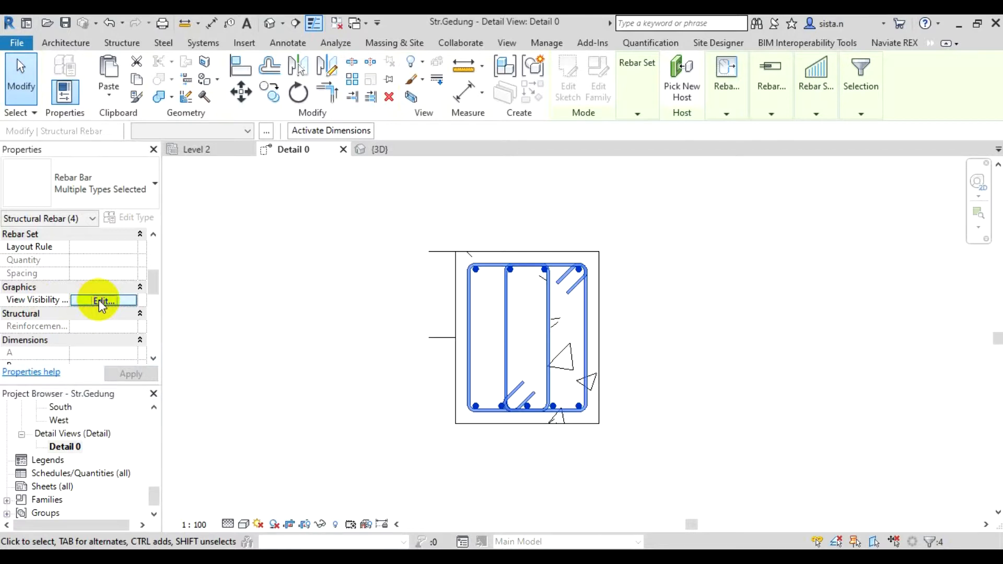
# Bring up the View Visibility States editor for the four selected rebars.
pyautogui.click(103, 300)
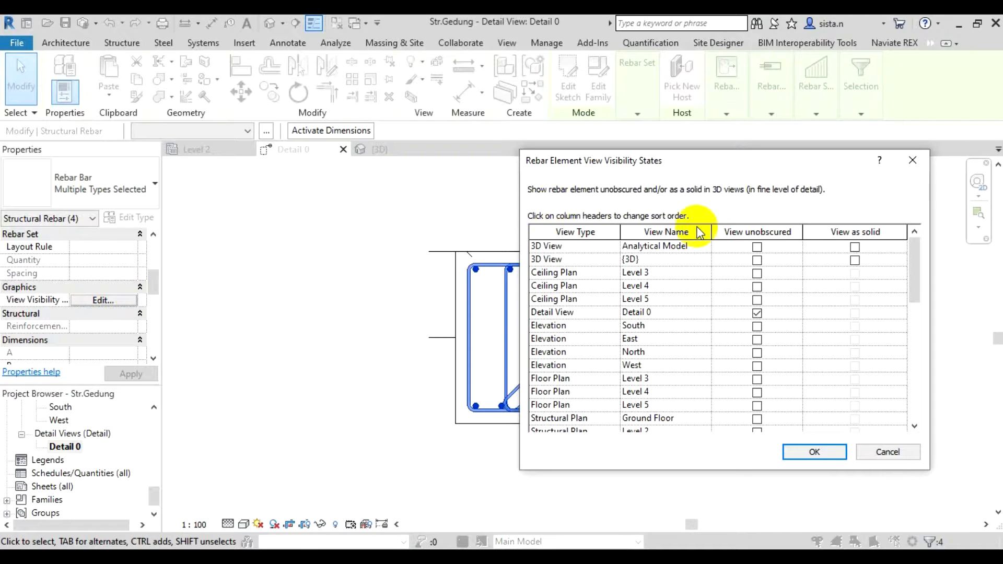
pyautogui.moveTo(675, 312)
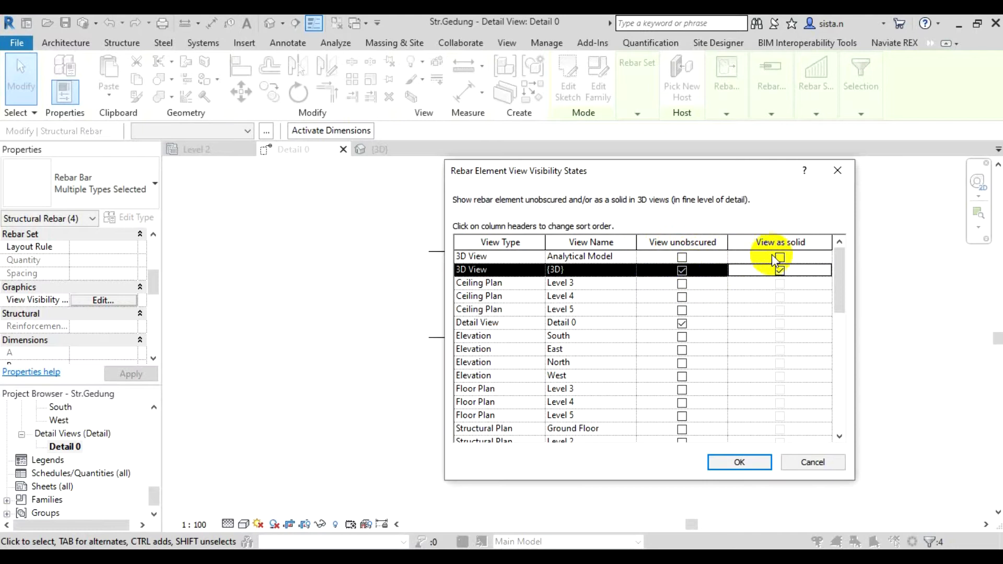
# Tick View unobscured and View as solid for the {3D} view and accept the settings.
pyautogui.click(779, 257)
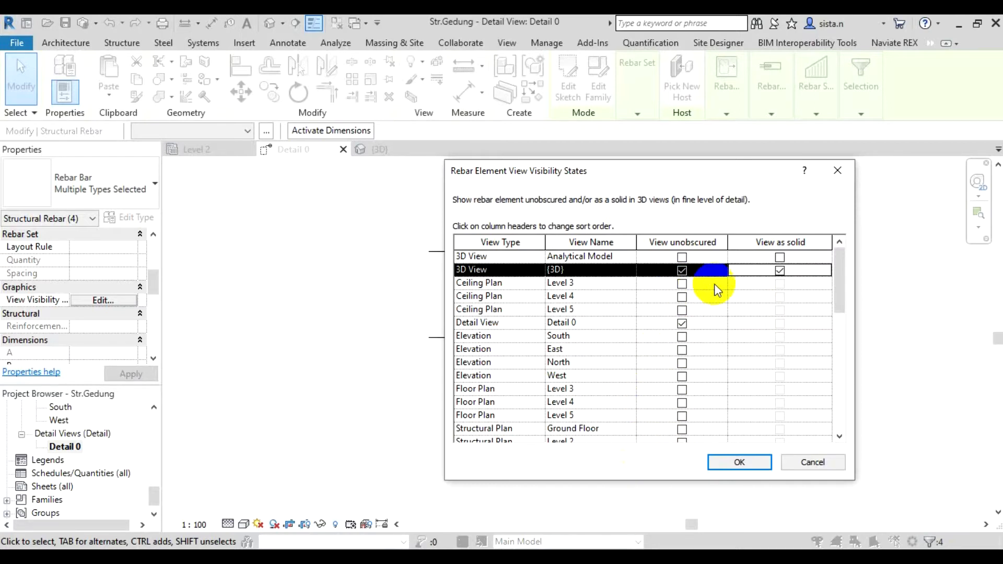
pyautogui.moveTo(615, 297)
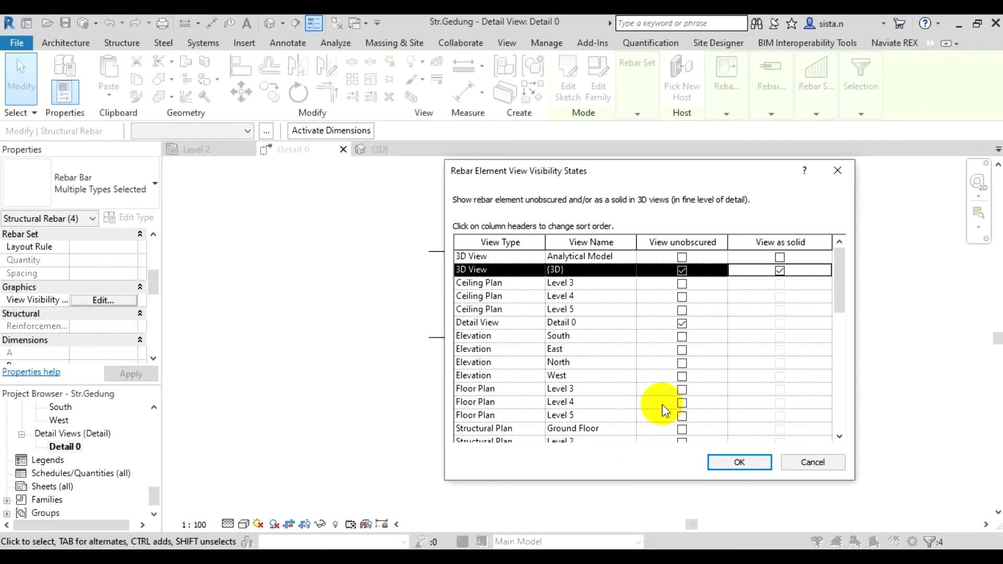
pyautogui.moveTo(886, 358)
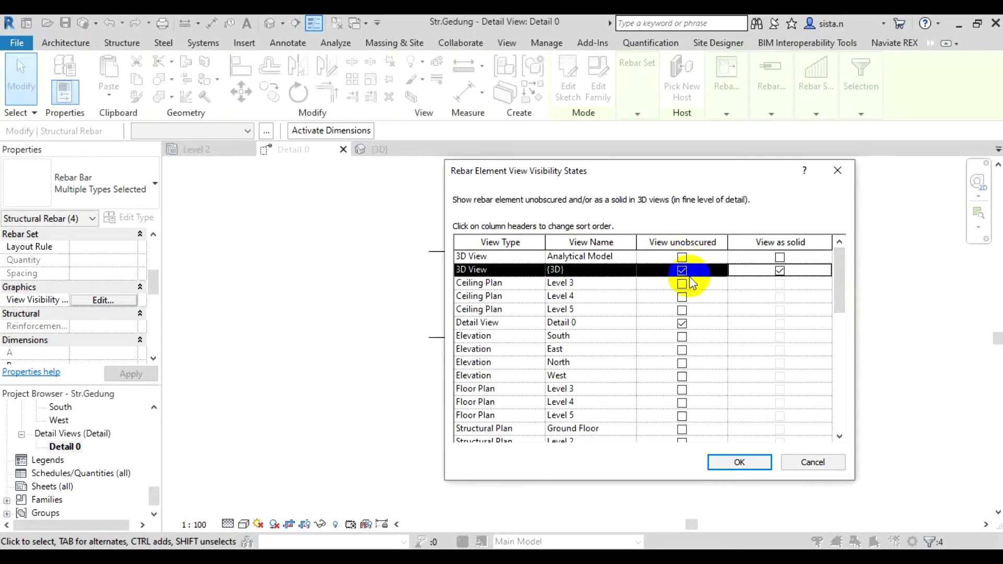
pyautogui.click(779, 270)
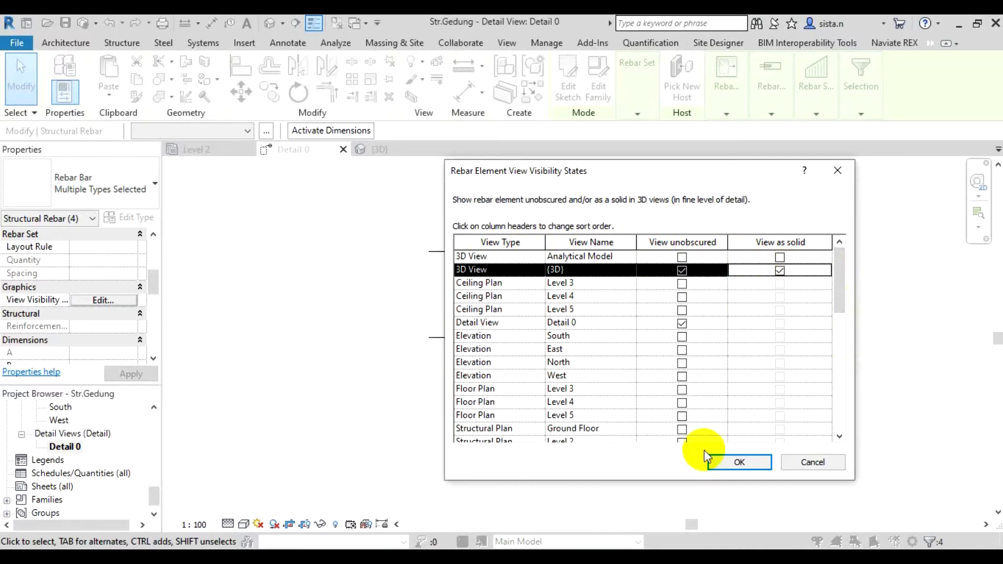
pyautogui.click(738, 462)
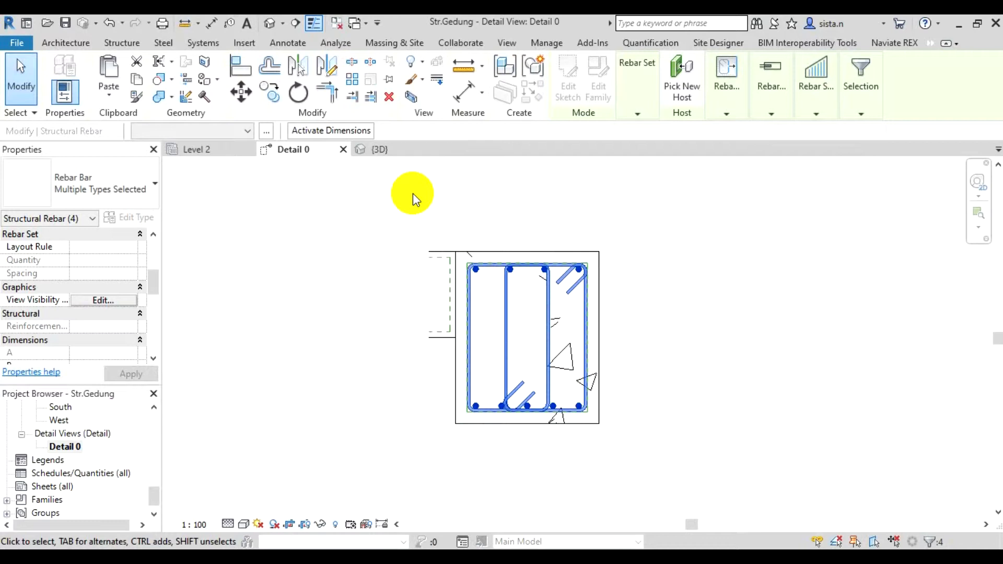
# Switch to the {3D} view and zoom toward the end of the beam.
pyautogui.click(379, 150)
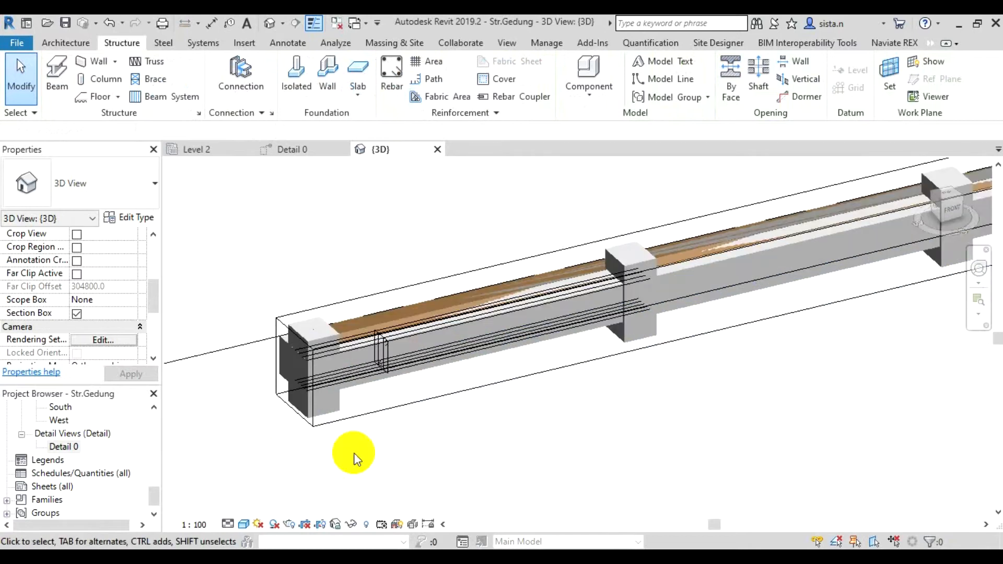
pyautogui.moveTo(354, 452); pyautogui.dragTo(467, 430)
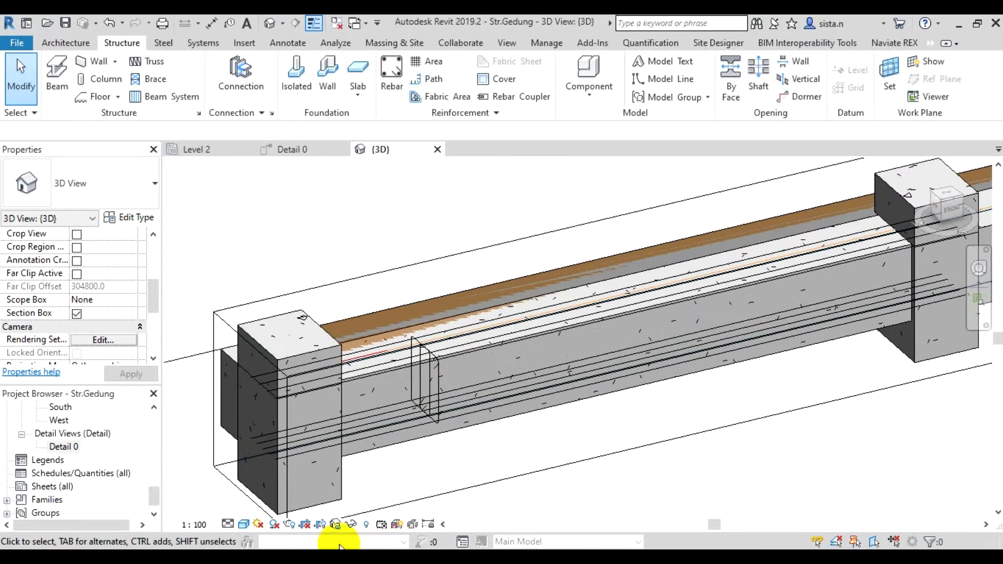
pyautogui.moveTo(386, 486)
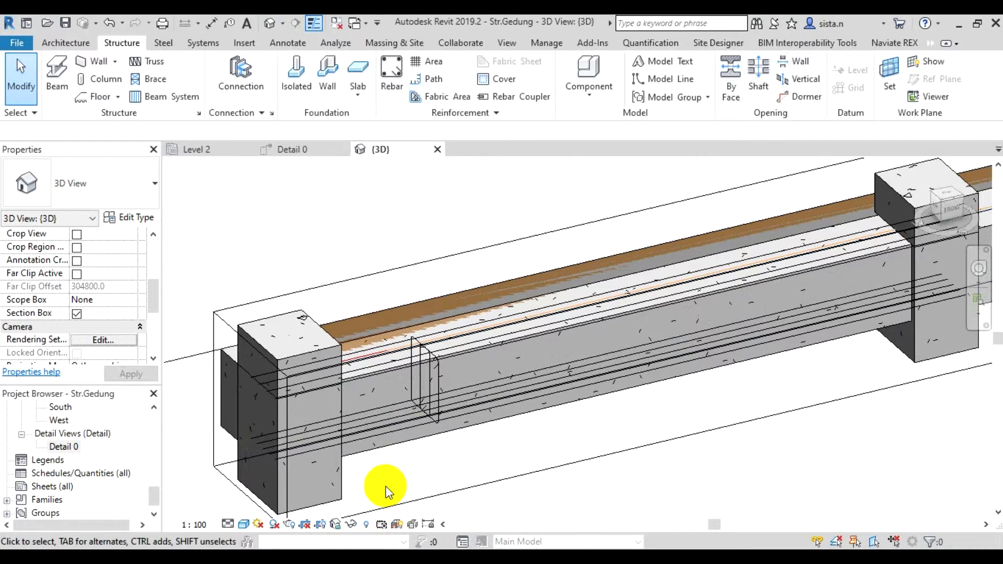
pyautogui.moveTo(386, 472)
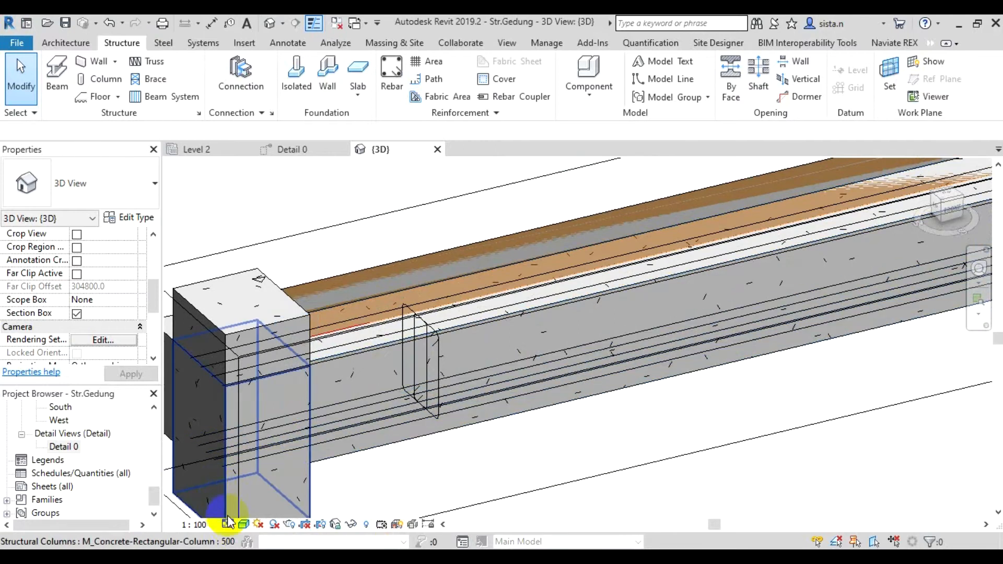
# Set the {3D} view to Fine detail level with Realistic visual style.
pyautogui.click(229, 523)
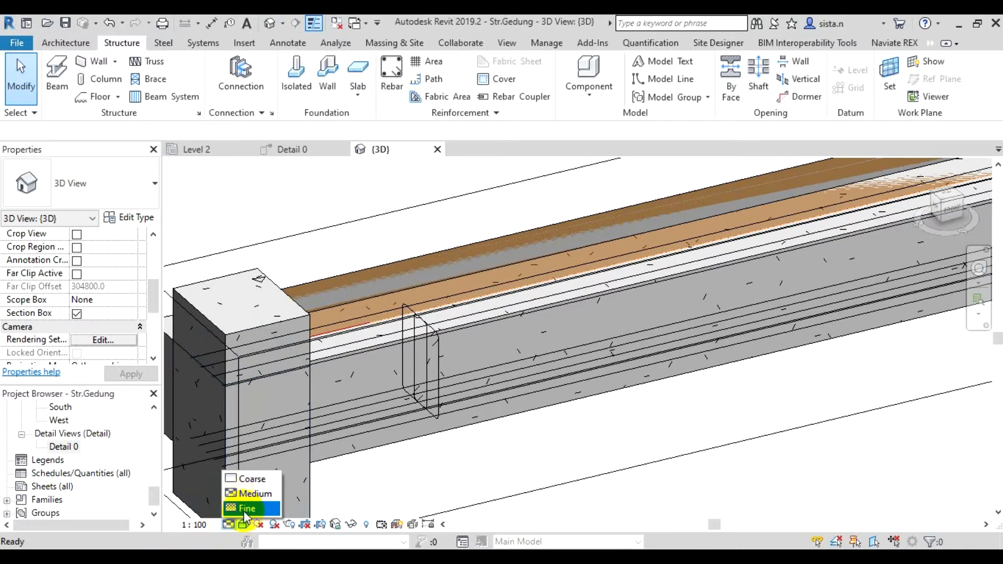
pyautogui.click(245, 509)
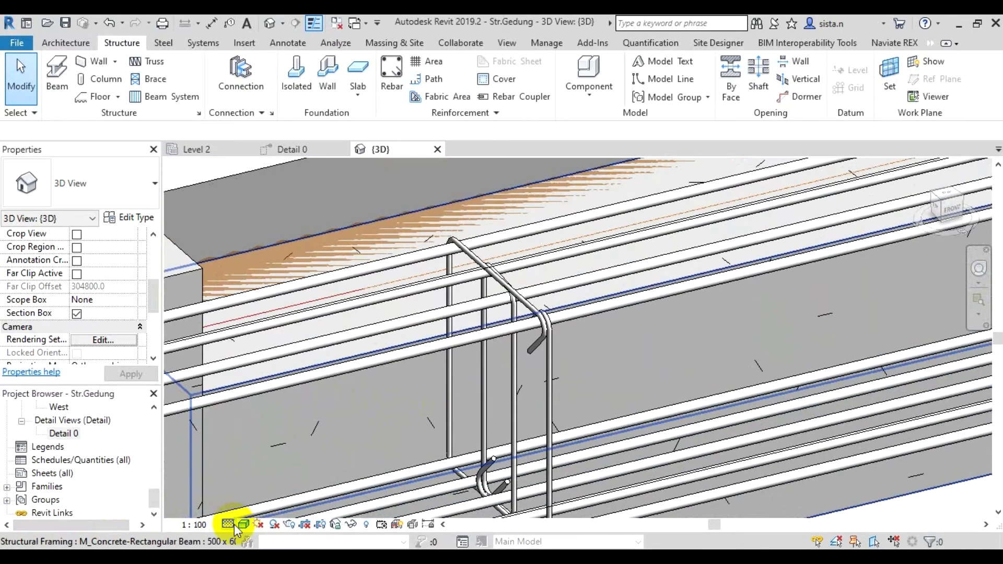
pyautogui.click(228, 524)
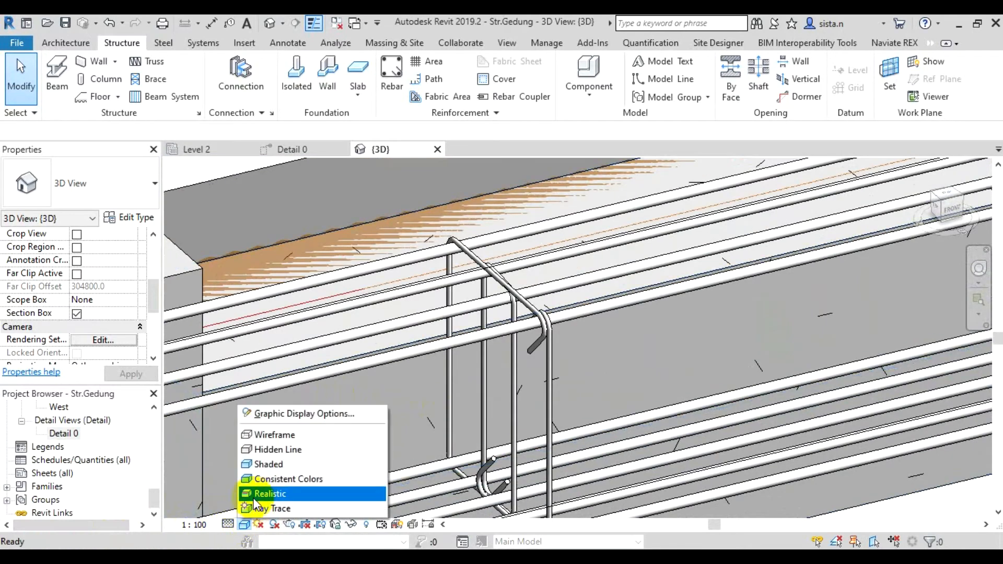
pyautogui.click(270, 493)
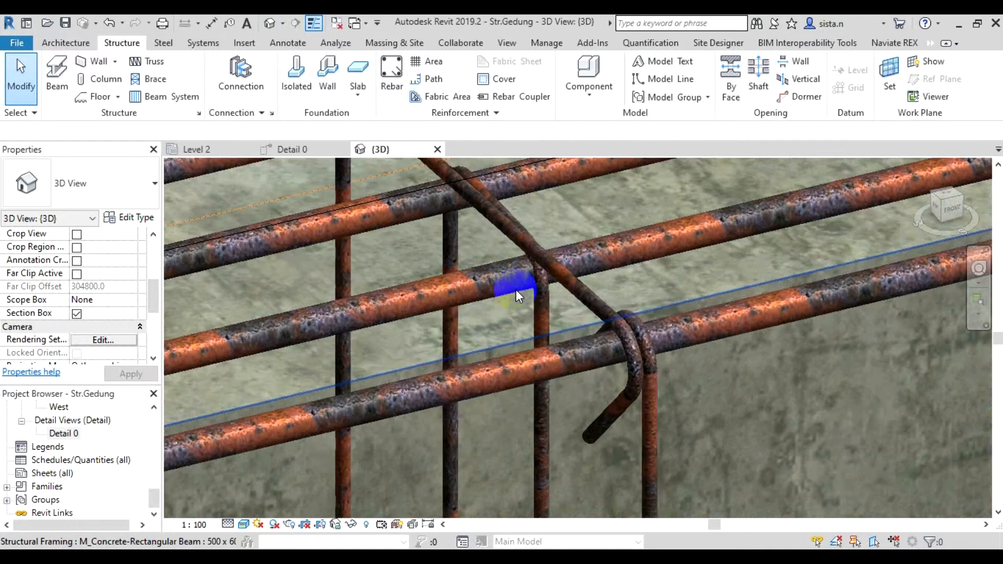